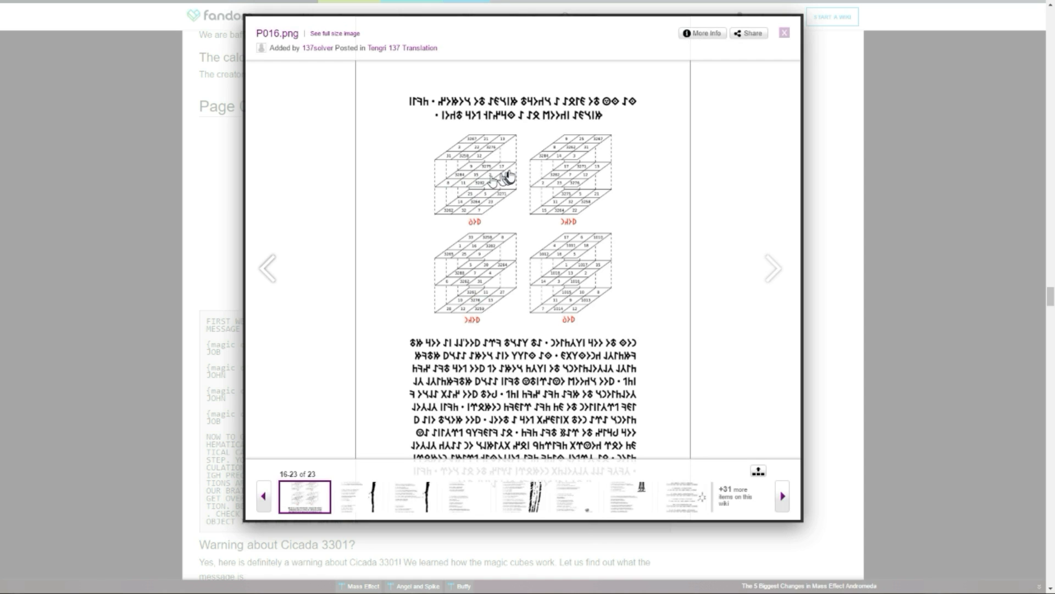
pyautogui.moveTo(506, 172)
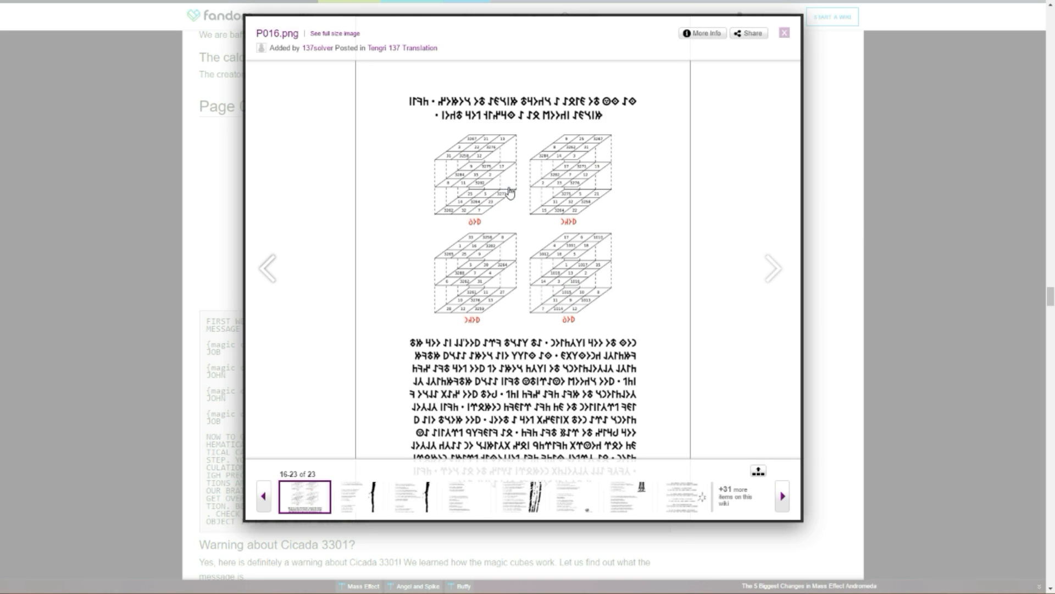
pyautogui.moveTo(479, 175)
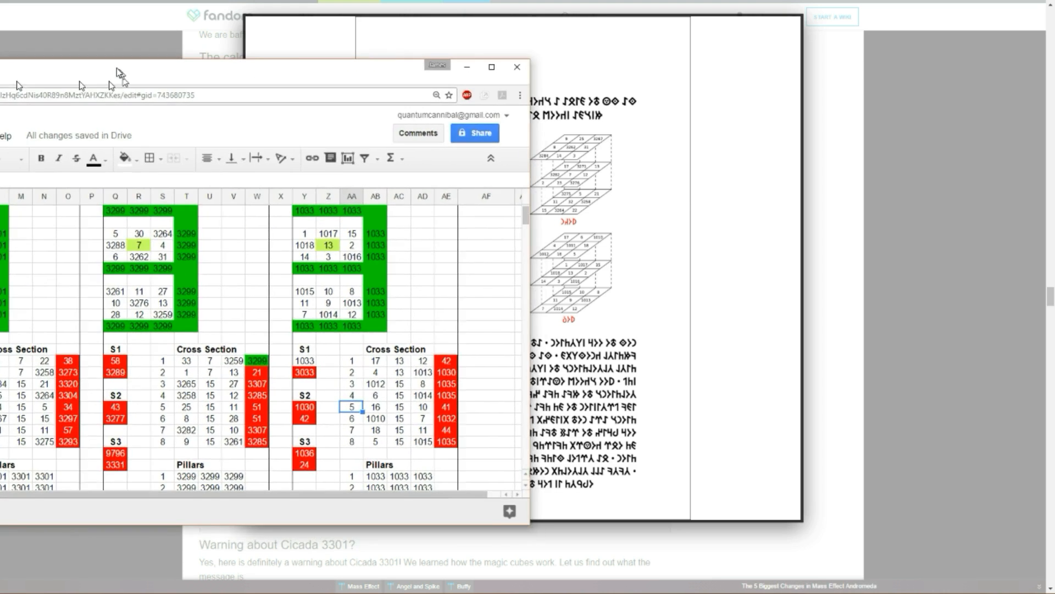
# Step: Maximize the browser and go full screen so the Tengri 137 sheet shows all four cube grids
pyautogui.click(490, 66)
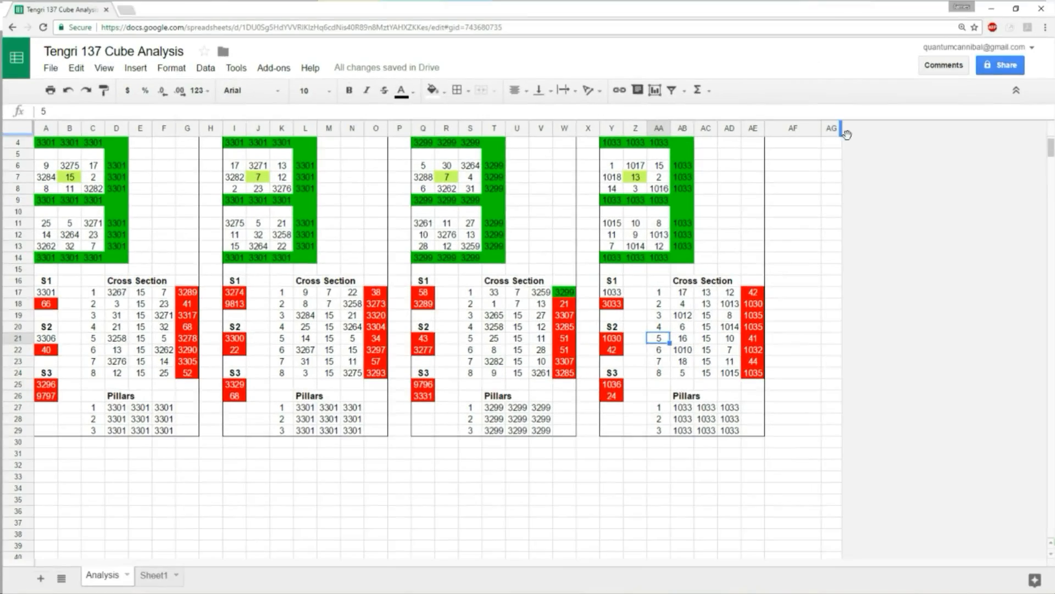
pyautogui.press('F11')
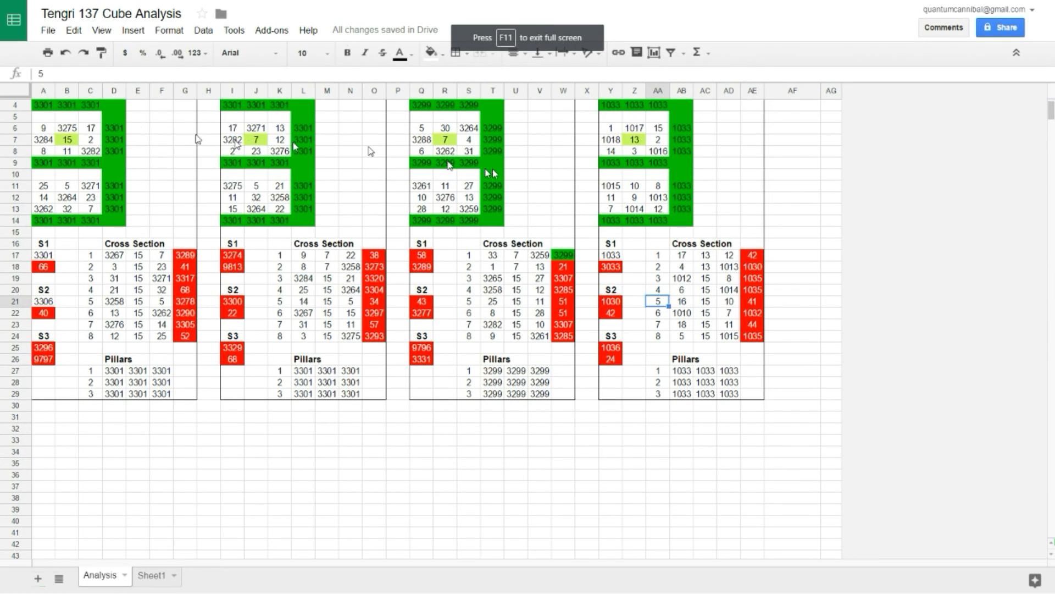
pyautogui.click(161, 128)
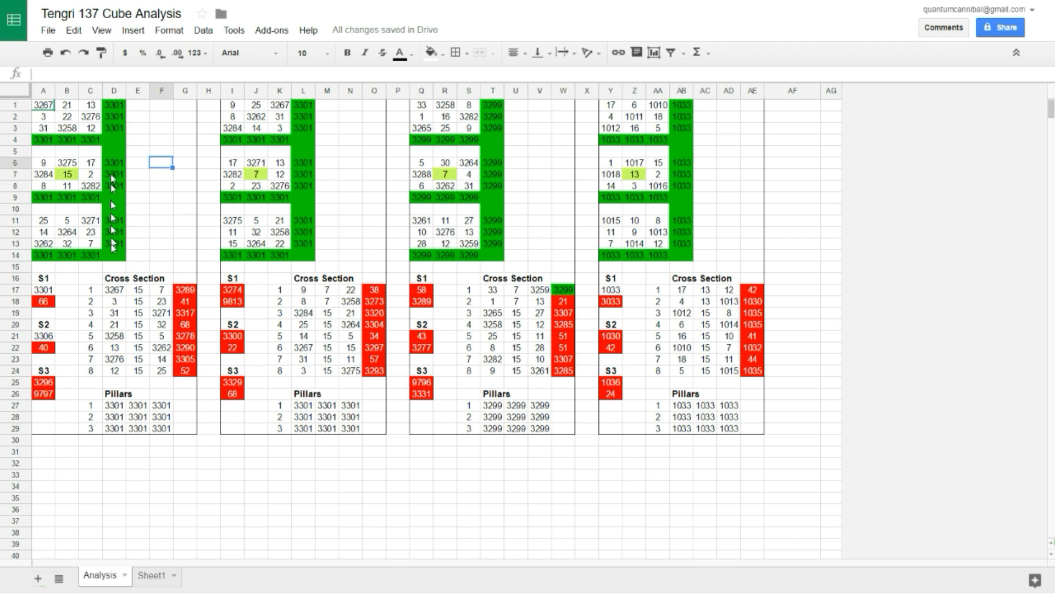
pyautogui.click(114, 405)
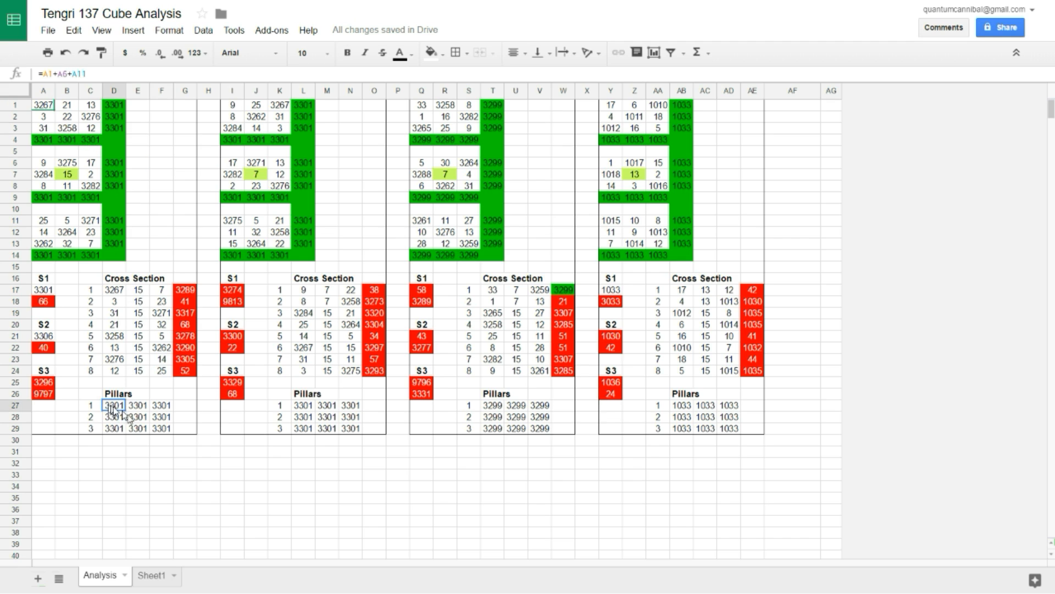
pyautogui.moveTo(113, 404); pyautogui.dragTo(161, 428)
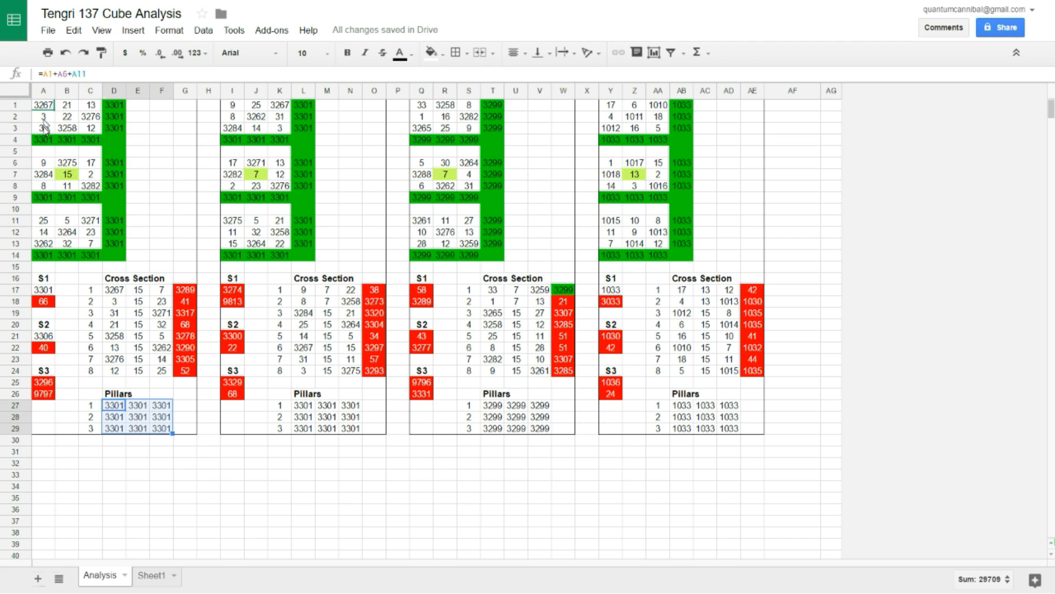
pyautogui.click(66, 116)
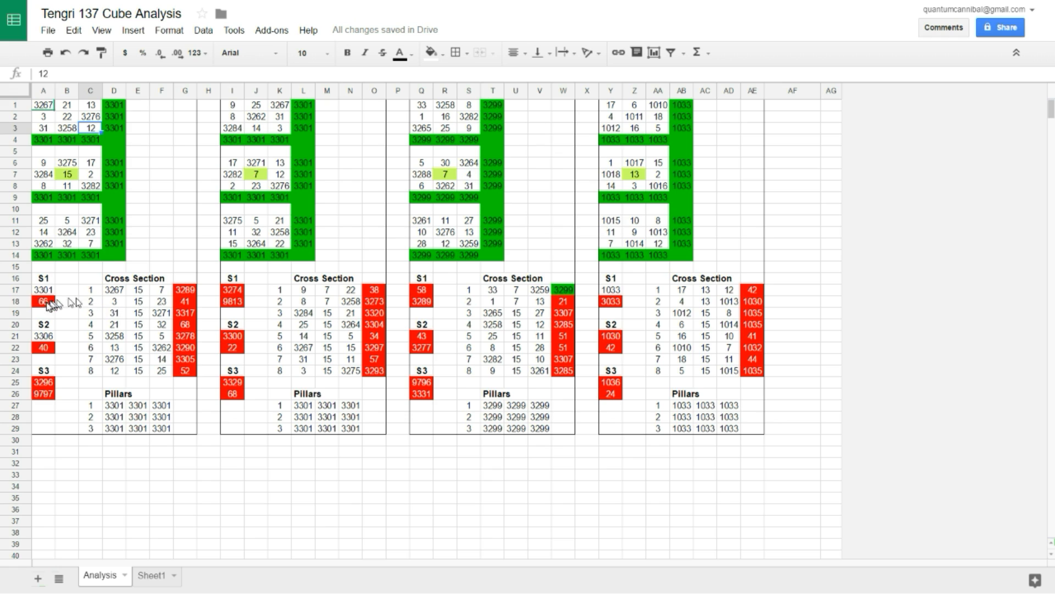
pyautogui.click(42, 383)
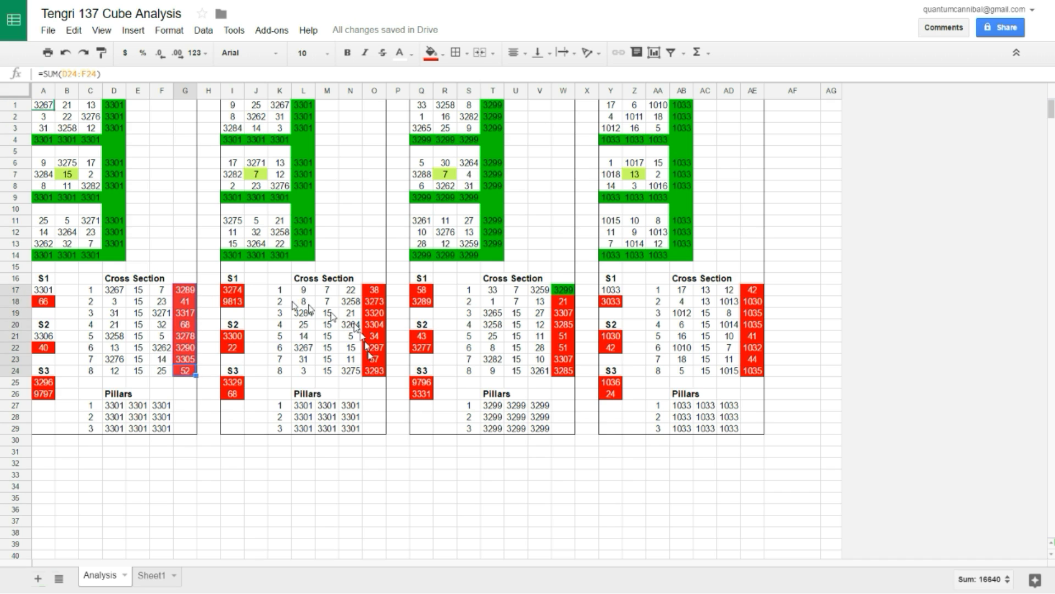
pyautogui.moveTo(380, 359)
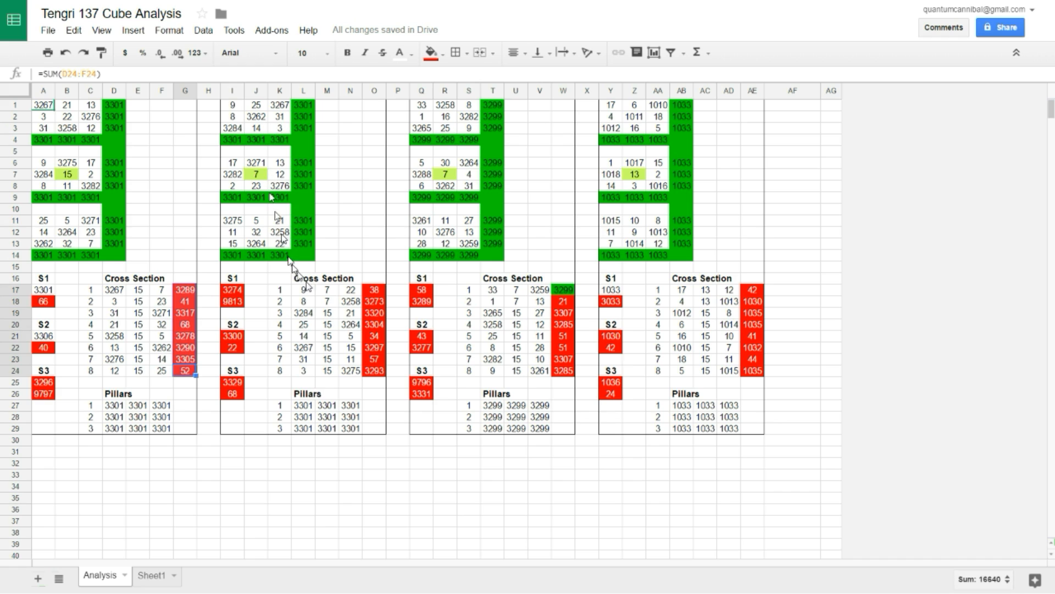
pyautogui.moveTo(510, 270)
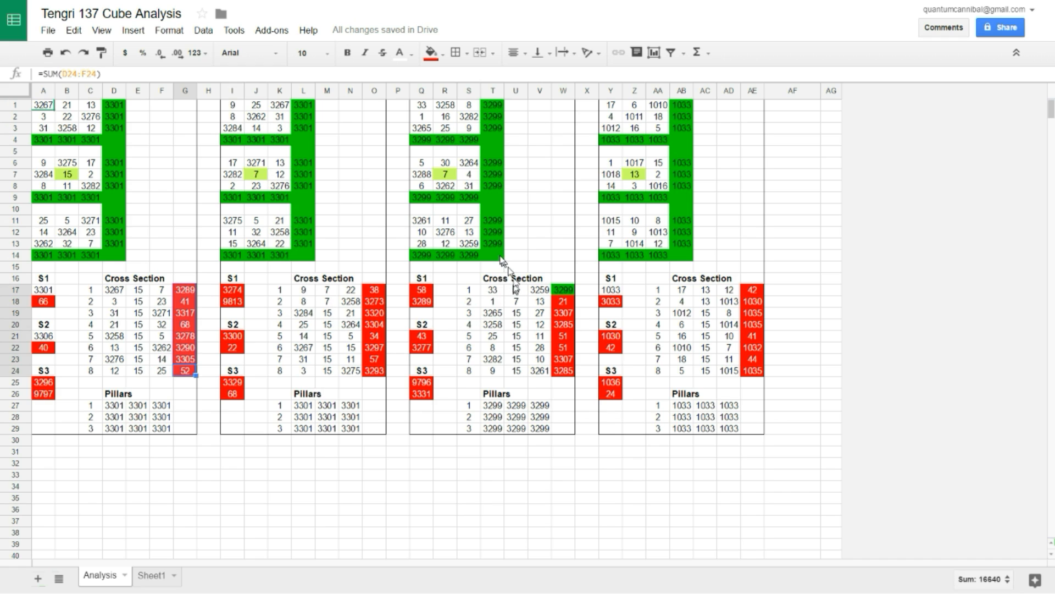
pyautogui.moveTo(688, 111)
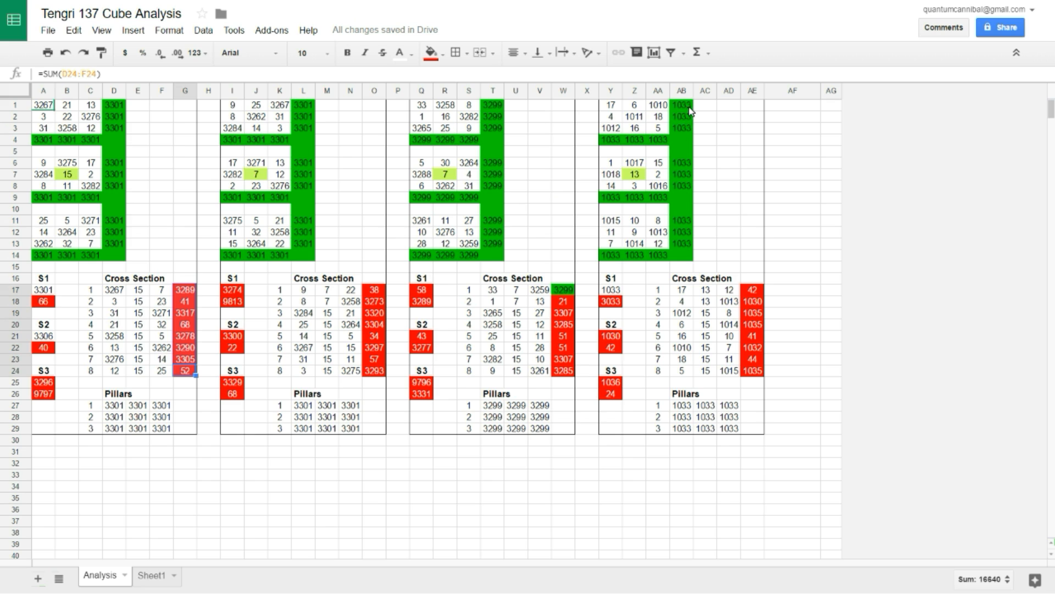
pyautogui.moveTo(531, 151)
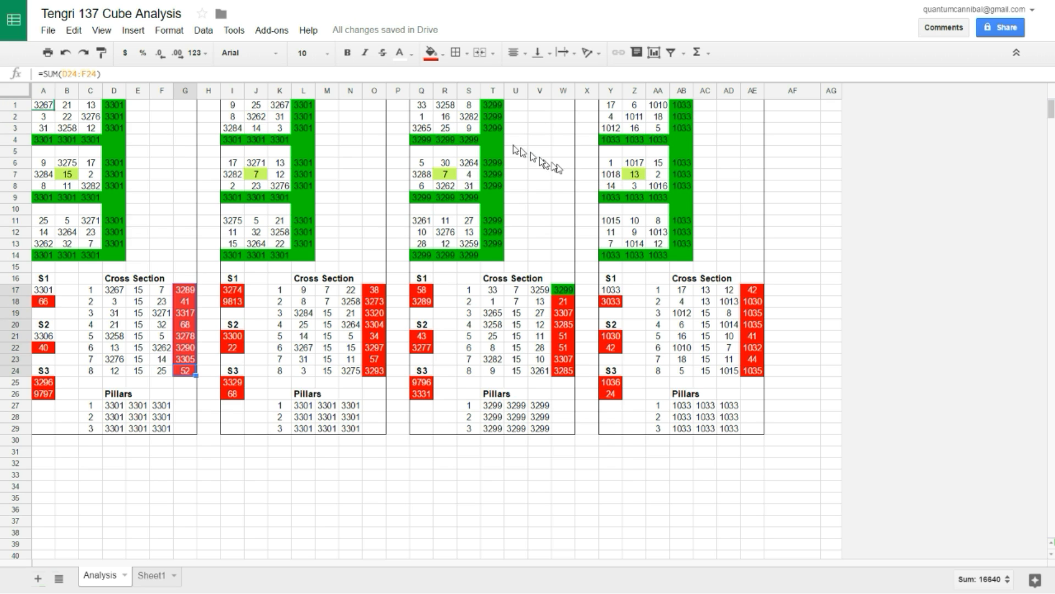
pyautogui.moveTo(489, 258)
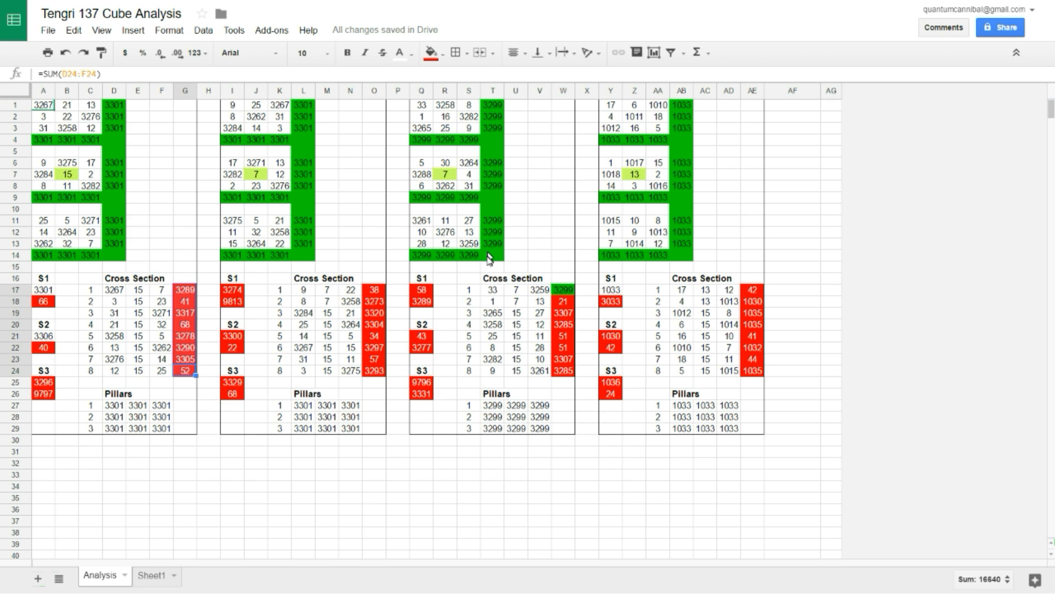
pyautogui.moveTo(501, 144)
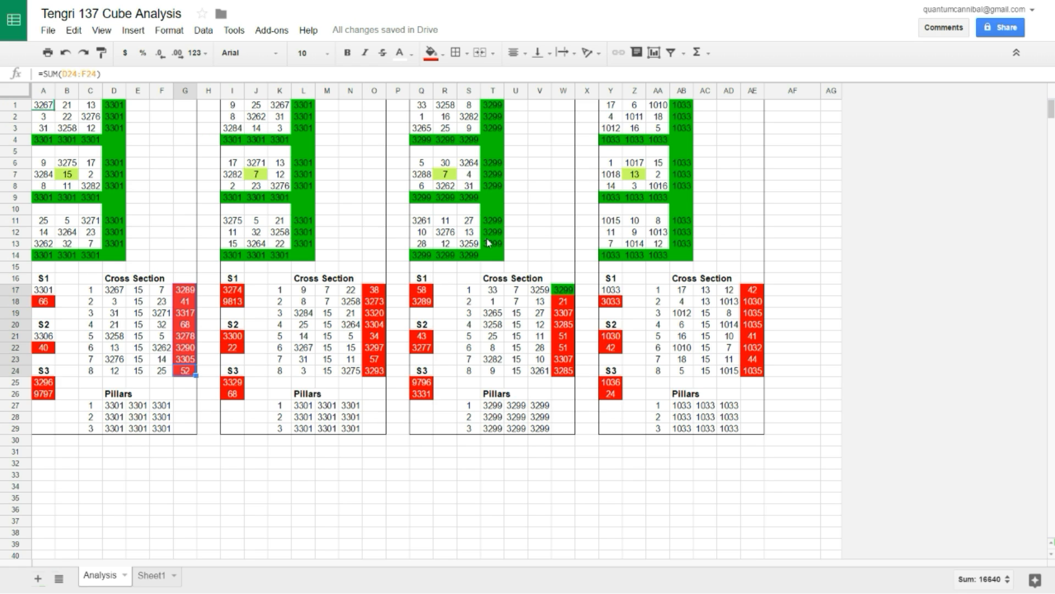
pyautogui.moveTo(598, 405)
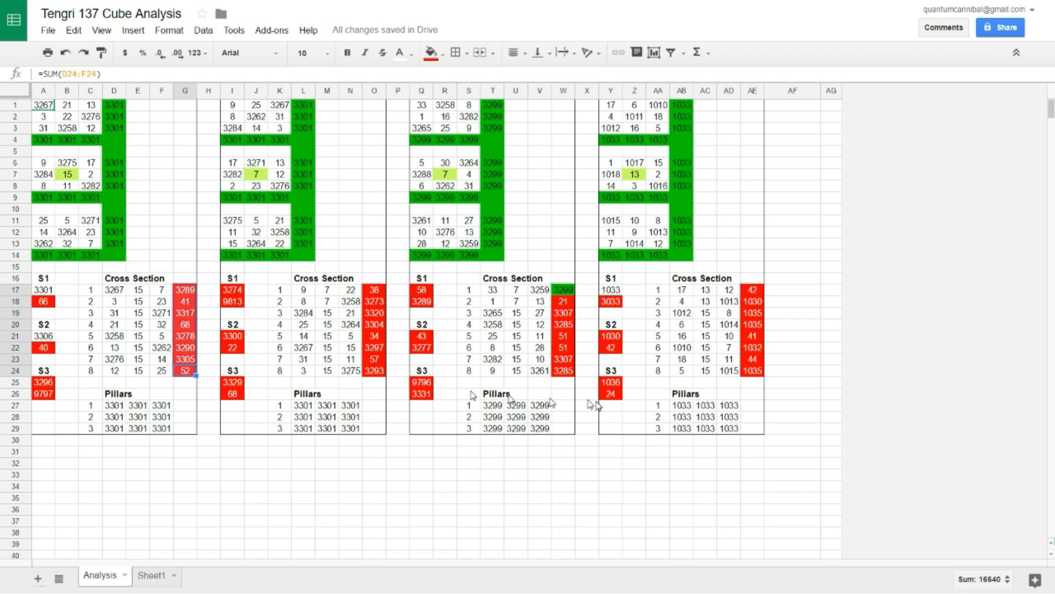